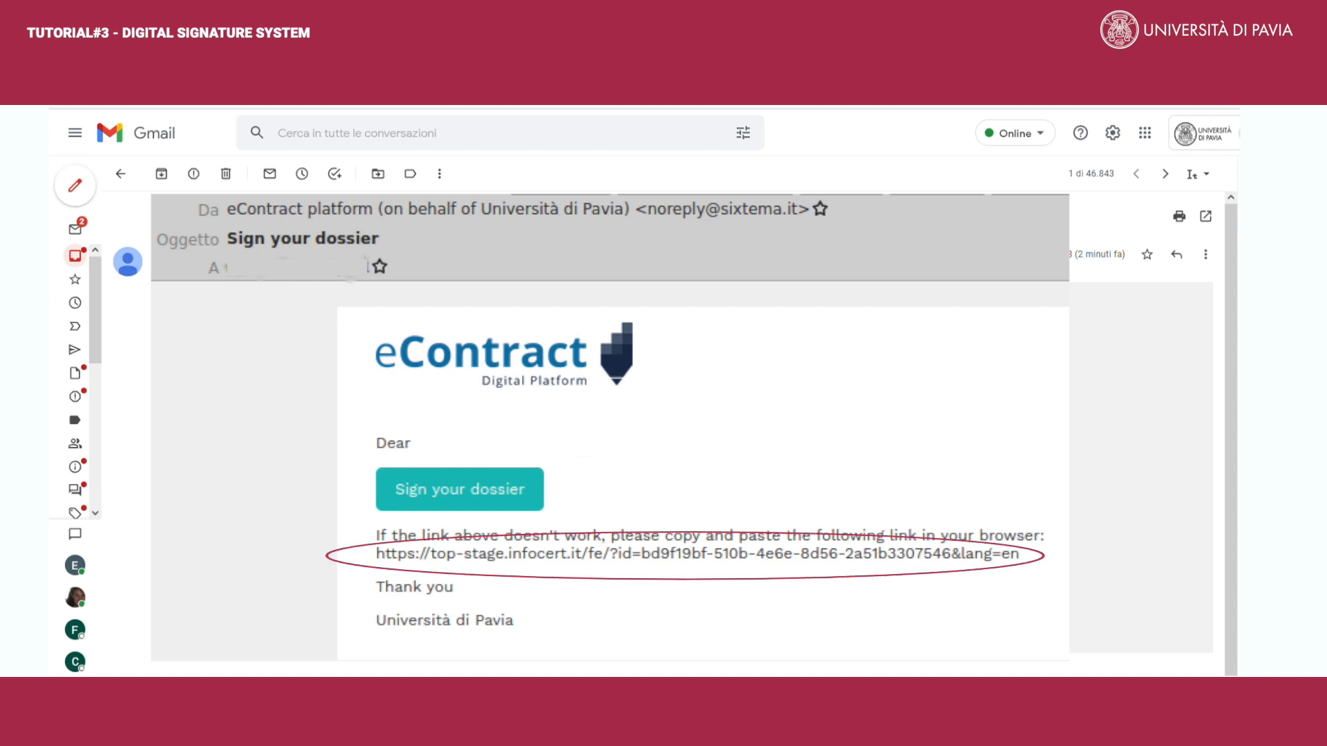
# Follow the Sign your dossier link from the eContract email to the InfoCert welcome page
pyautogui.click(459, 488)
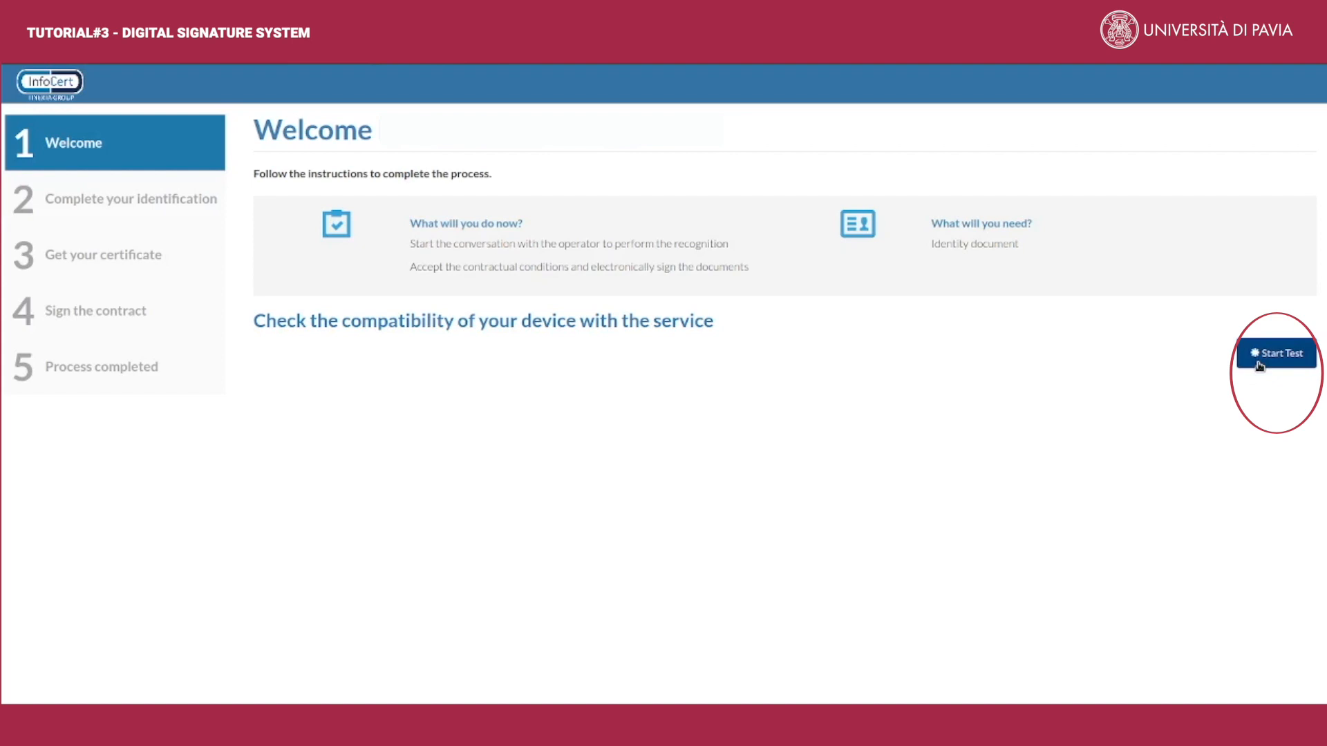
# Start the compatibility test confirming the device supports web conference
pyautogui.click(1275, 352)
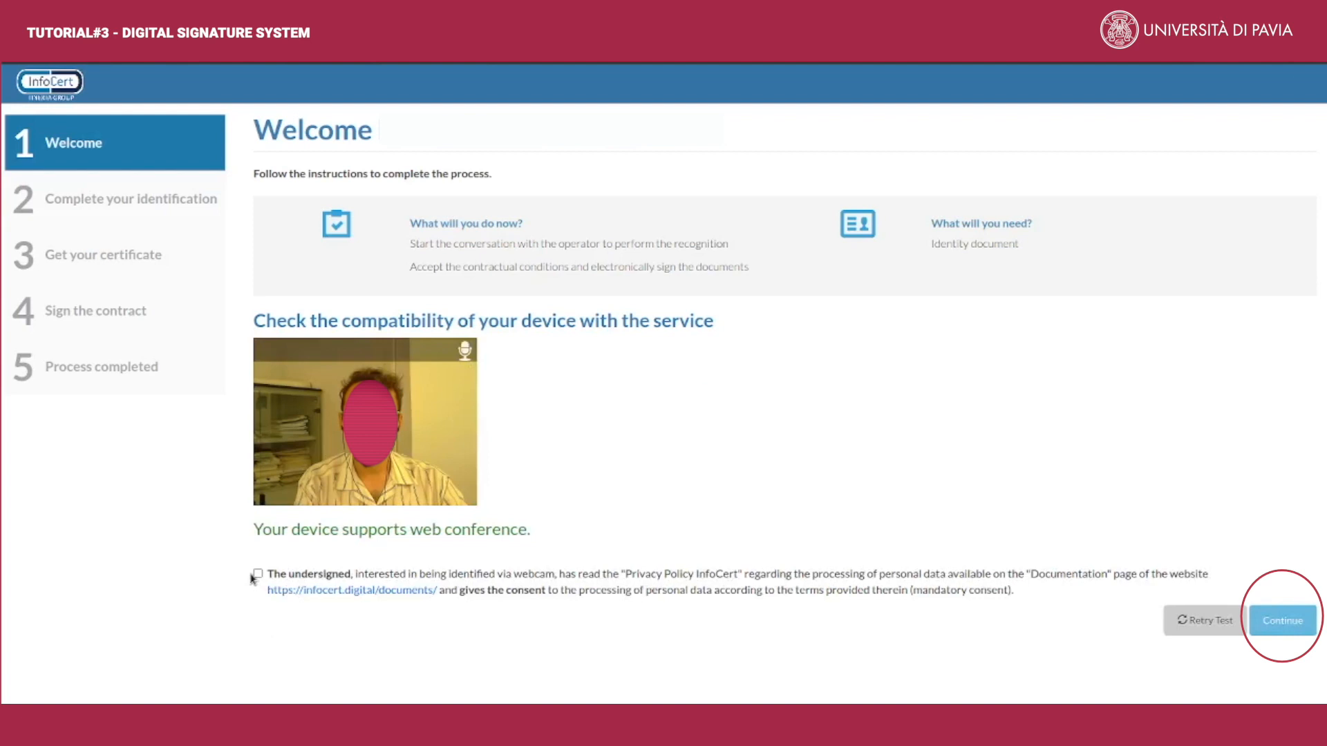
pyautogui.click(1282, 621)
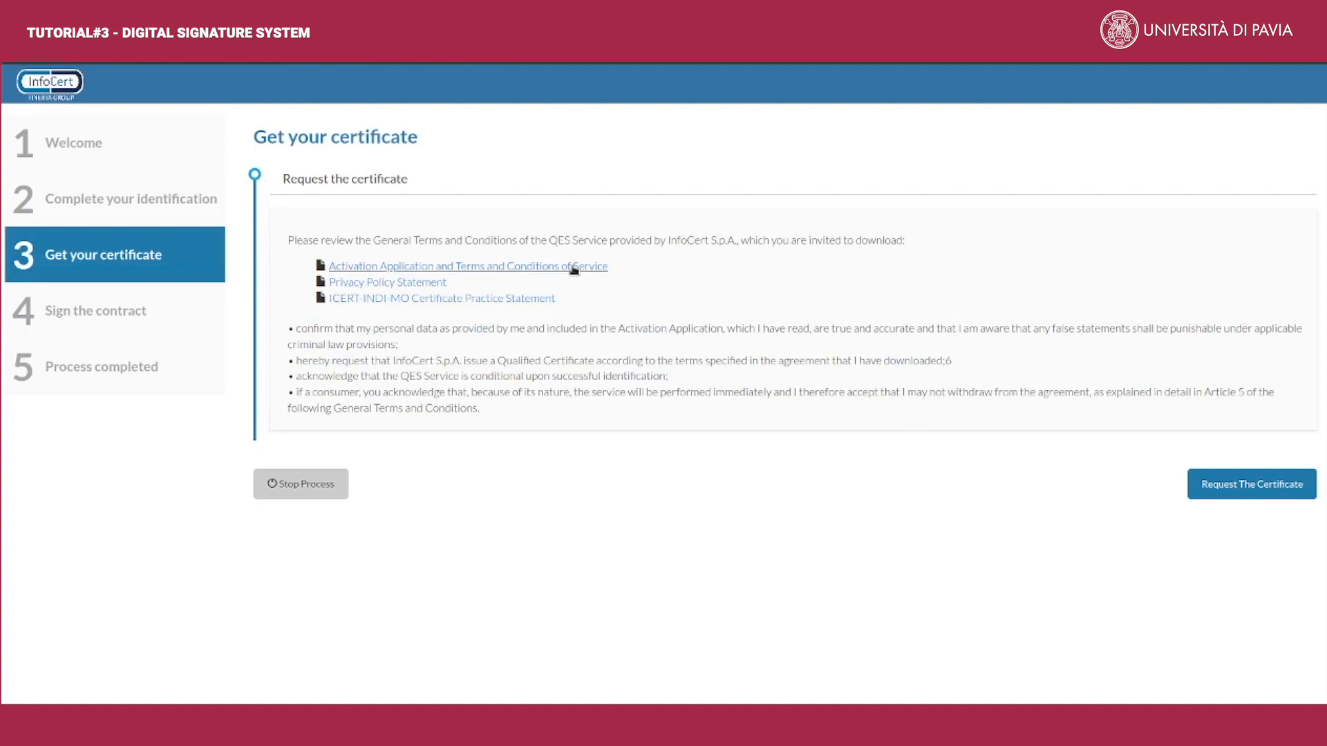
pyautogui.moveTo(592, 280)
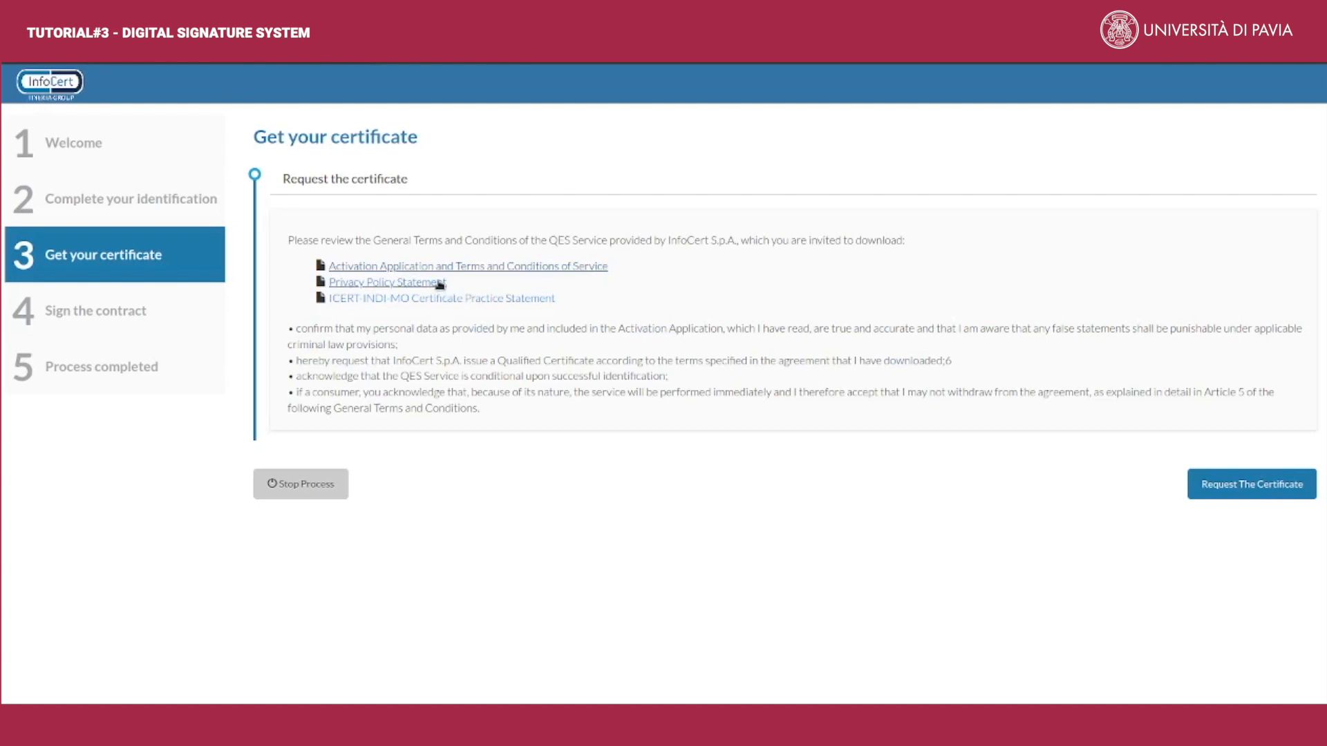
pyautogui.moveTo(469, 304)
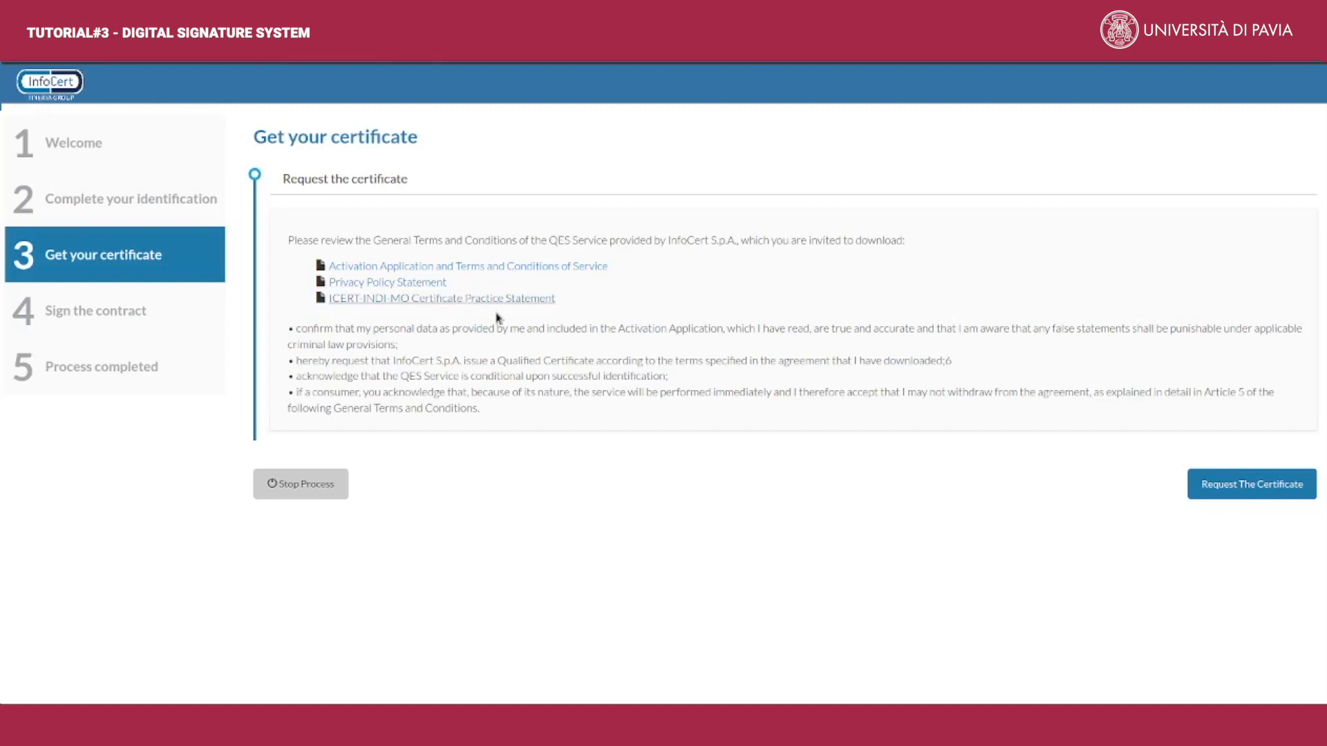
# Request the qualified certificate, advancing to the Sign the contract step
pyautogui.click(1250, 483)
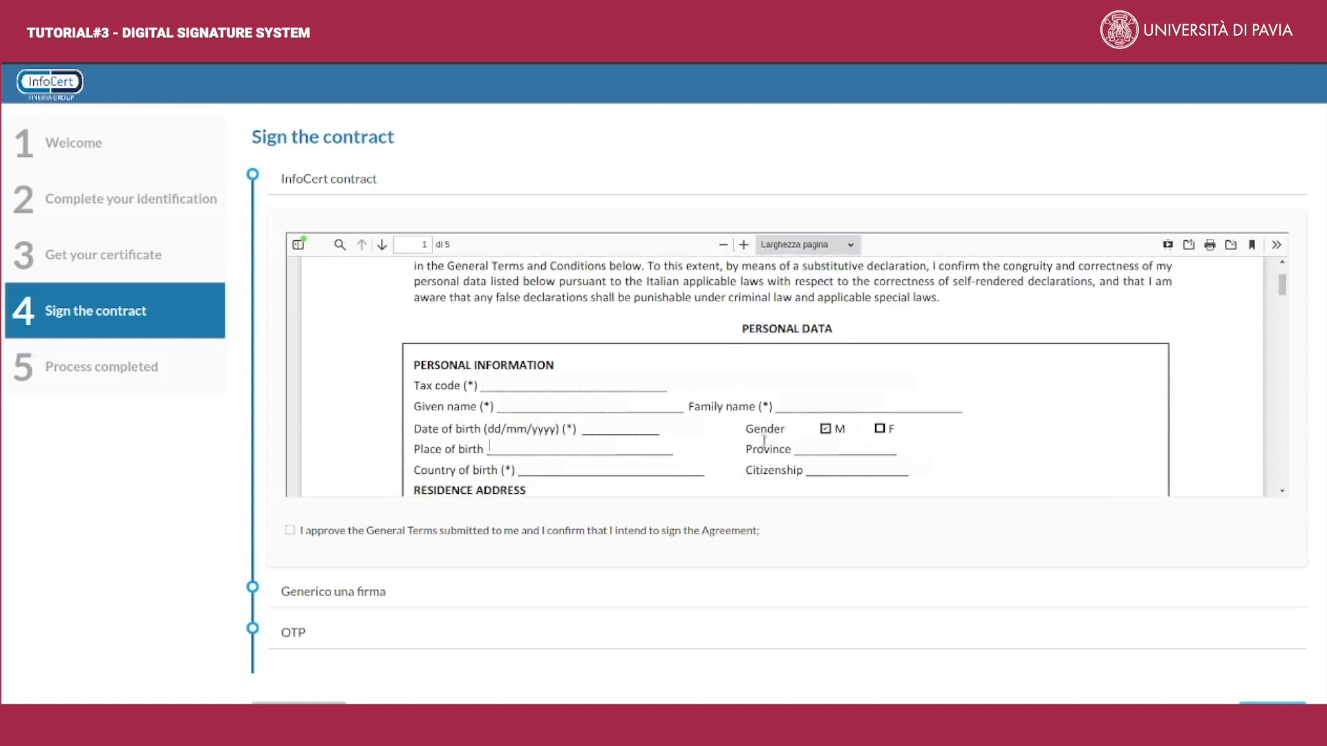
# Scroll through the InfoCert contract and tick approval of its General Terms
pyautogui.scroll(-3)
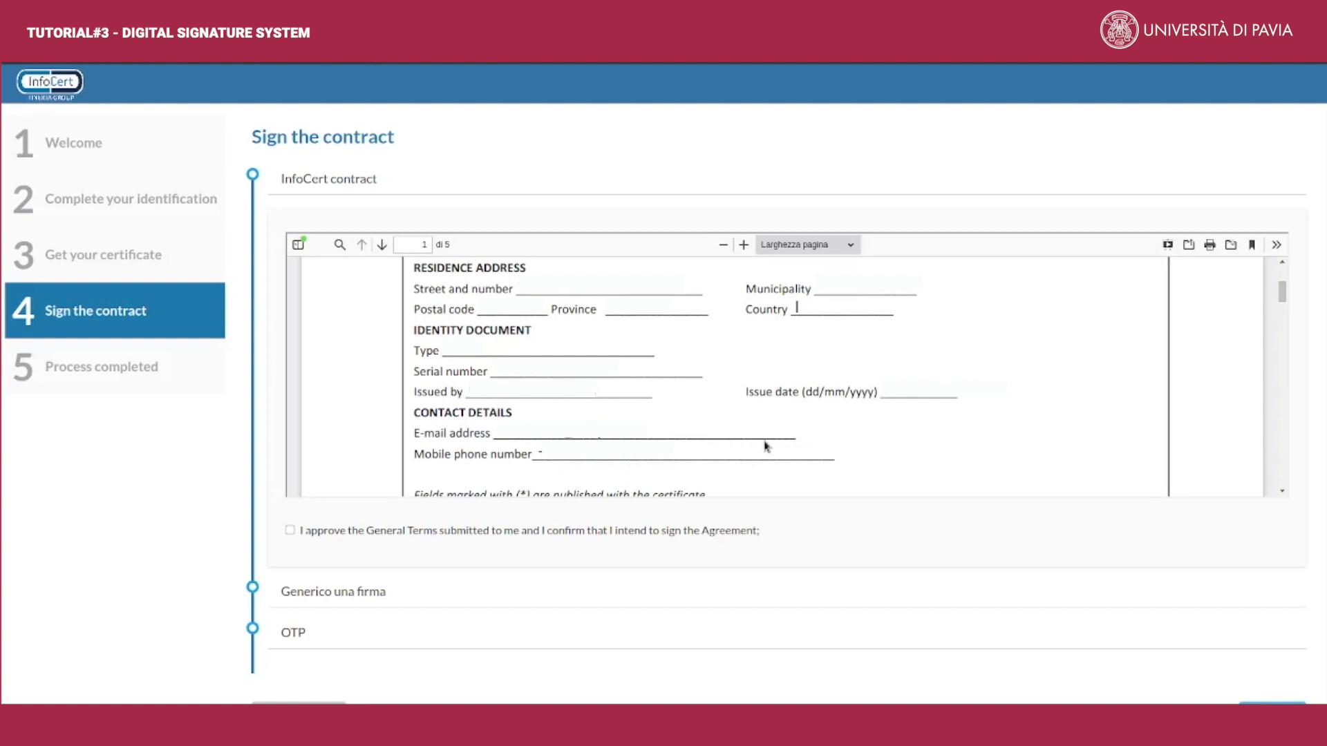
pyautogui.click(381, 245)
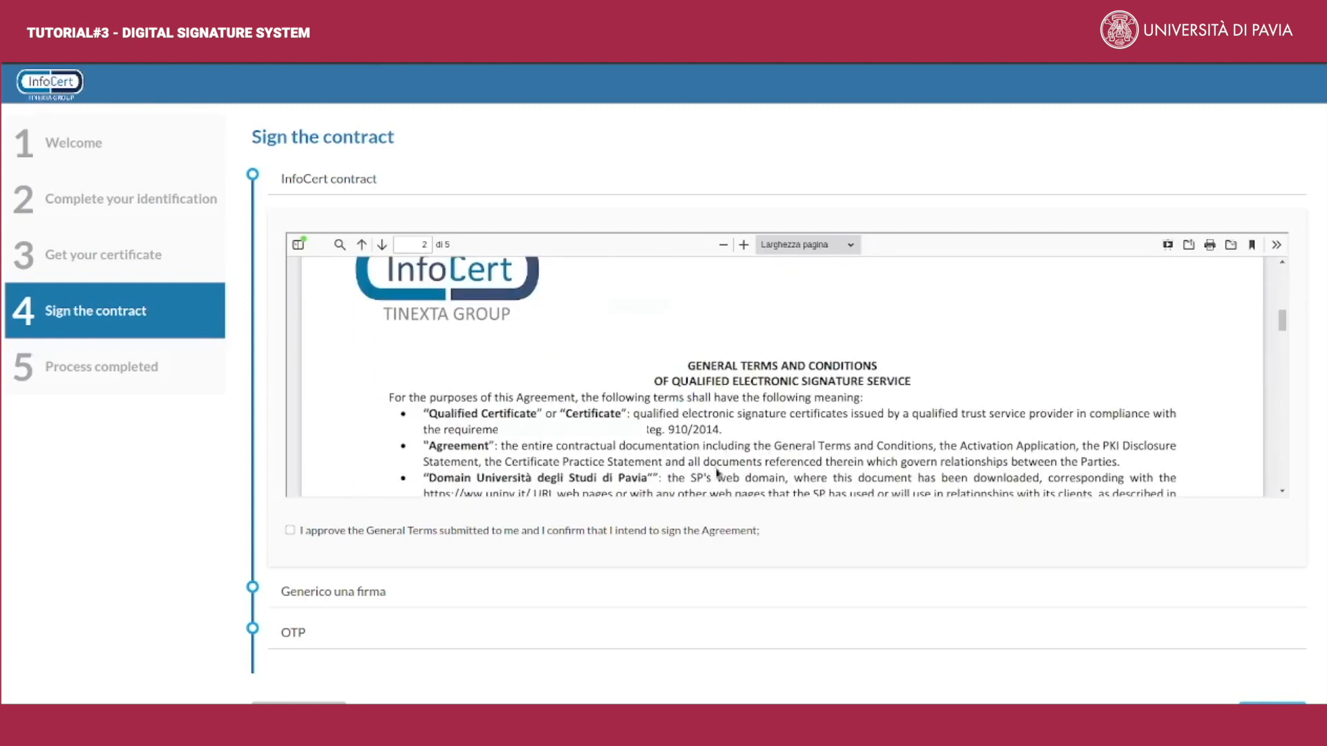
pyautogui.scroll(-3)
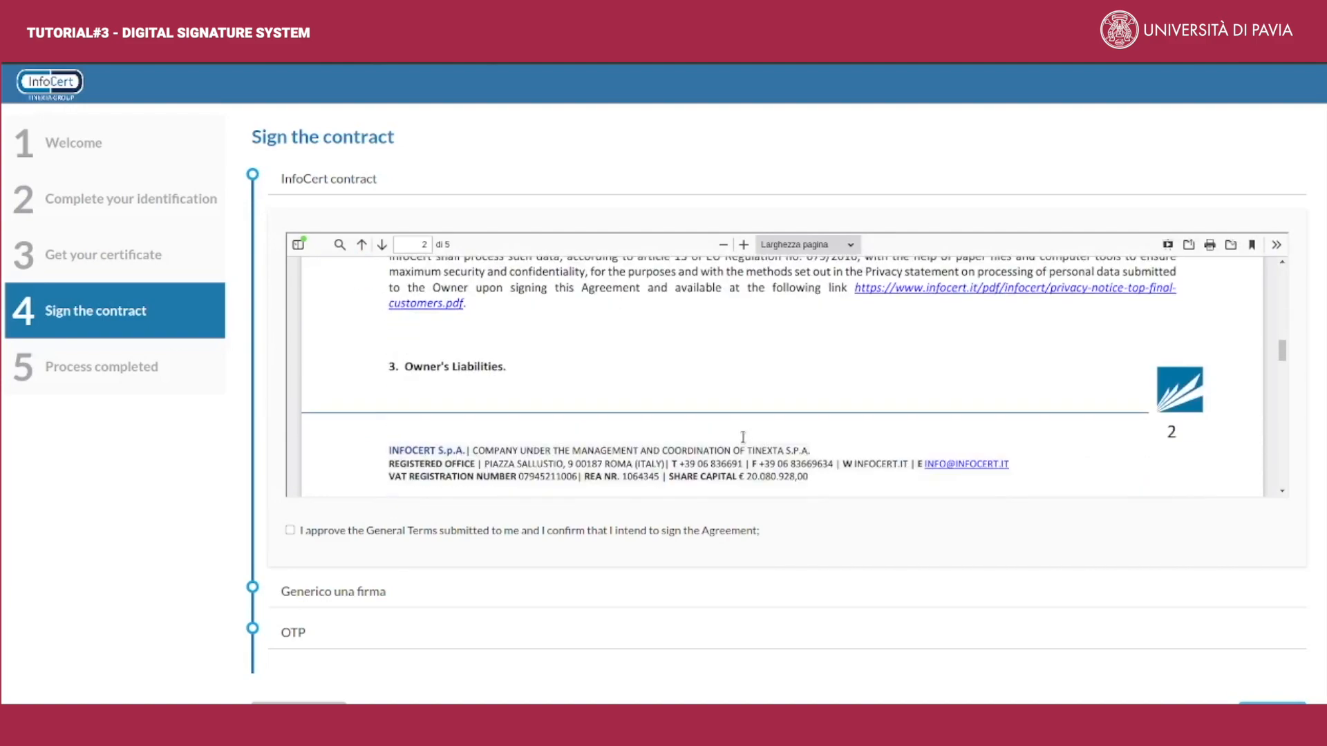
pyautogui.click(382, 245)
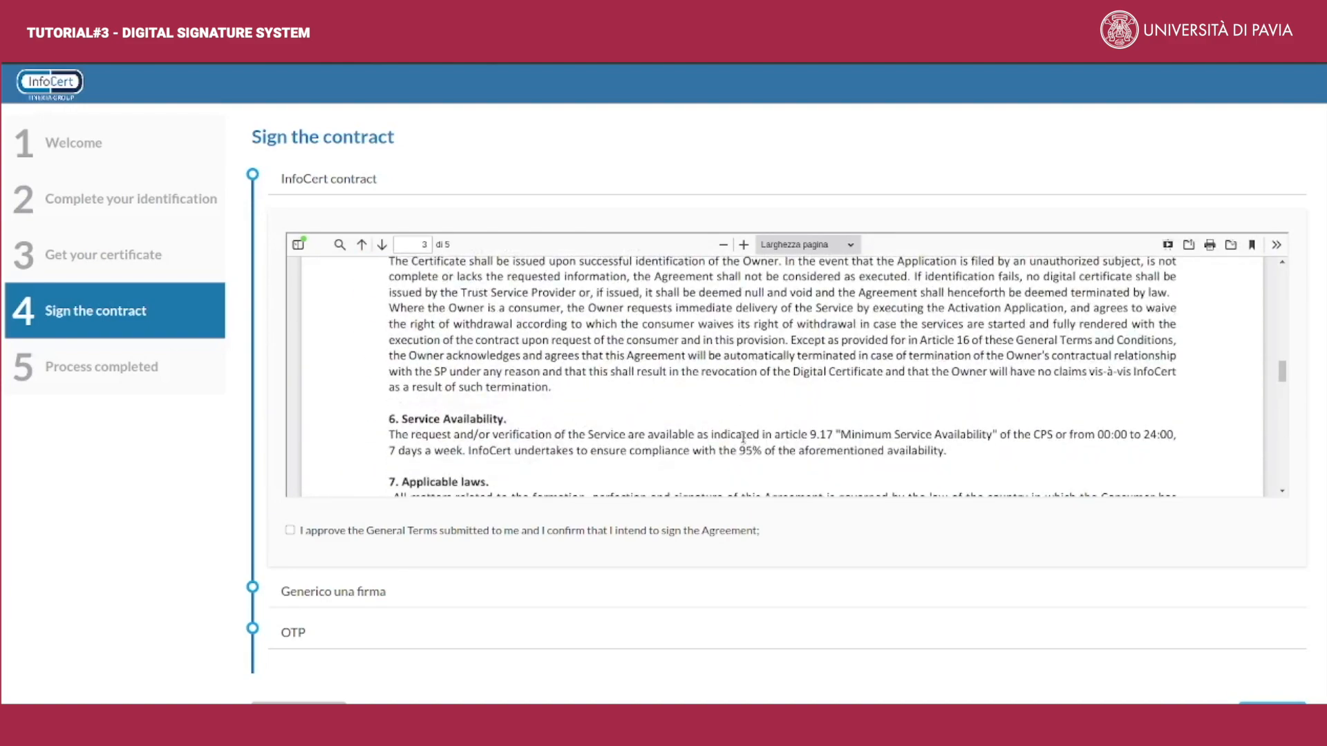
pyautogui.scroll(-3)
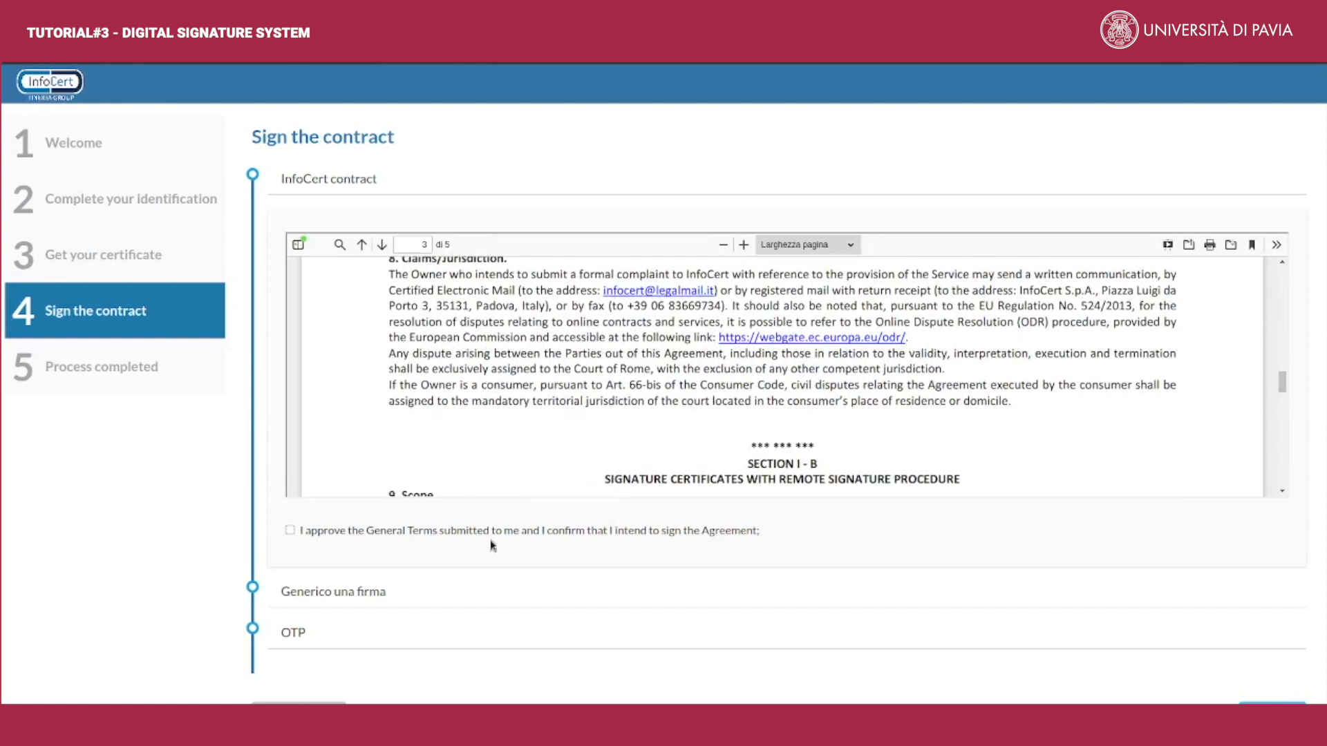
pyautogui.click(289, 531)
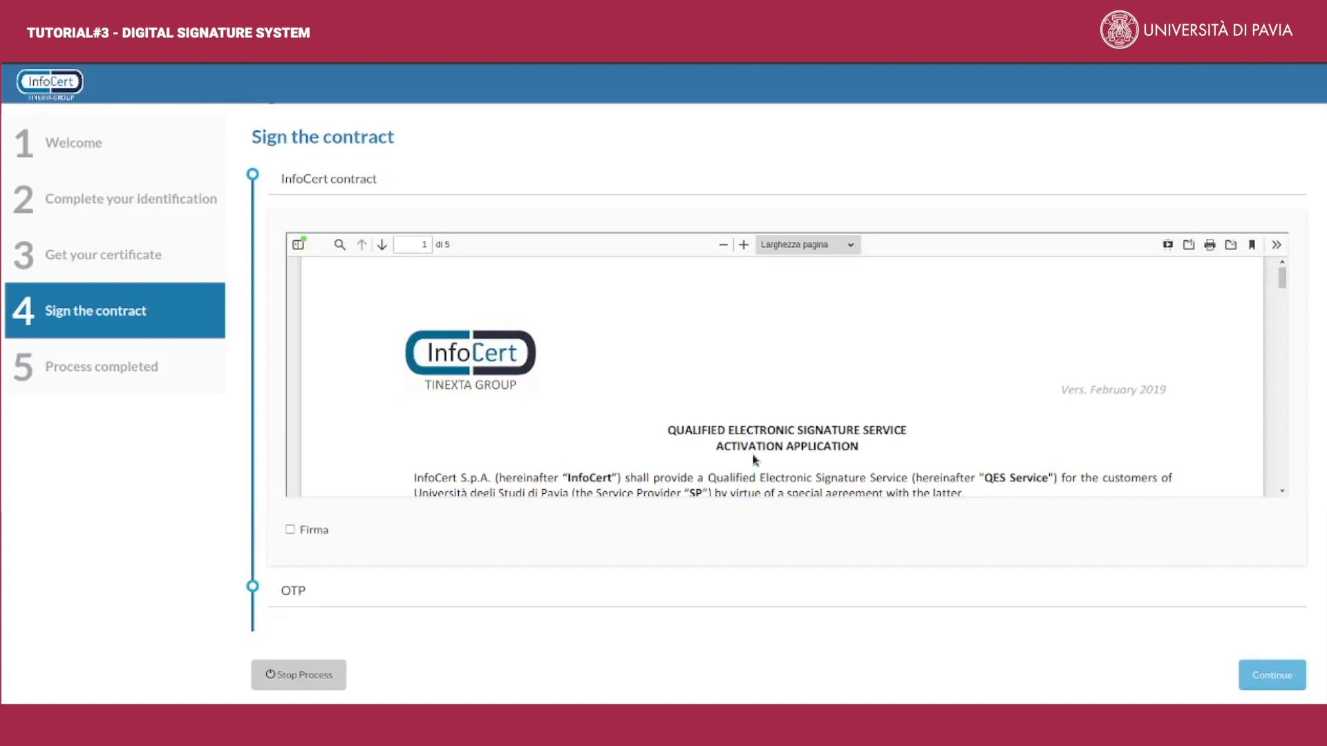
# Mark the Generico una firma activation application for signature and continue to the OTP step
pyautogui.click(289, 529)
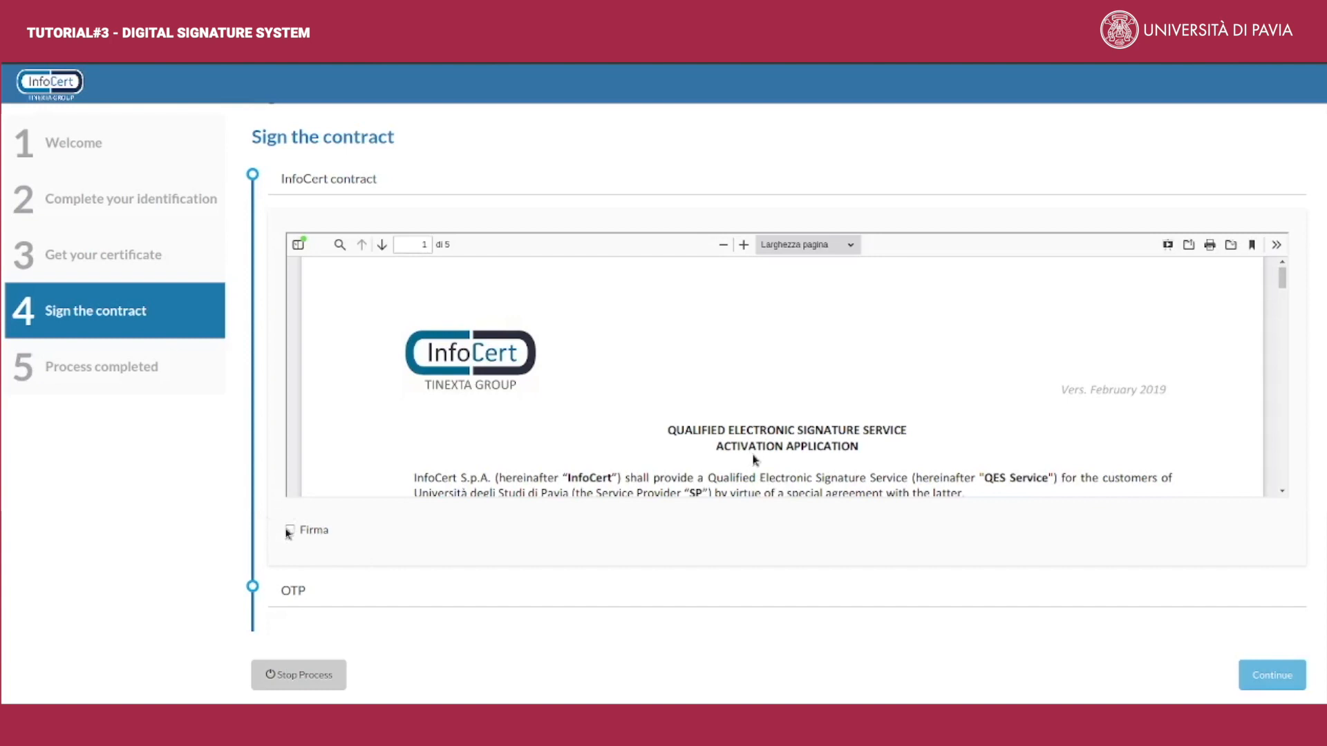
pyautogui.click(289, 530)
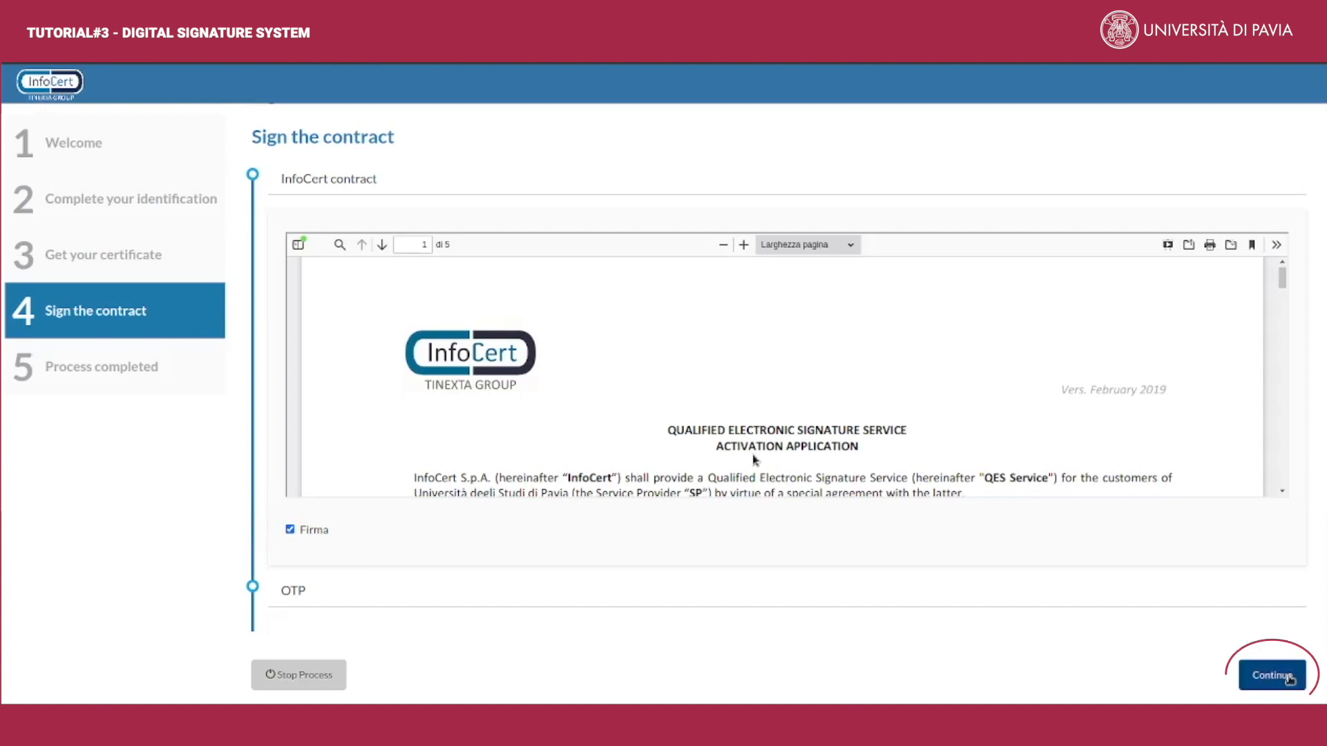
pyautogui.click(1271, 674)
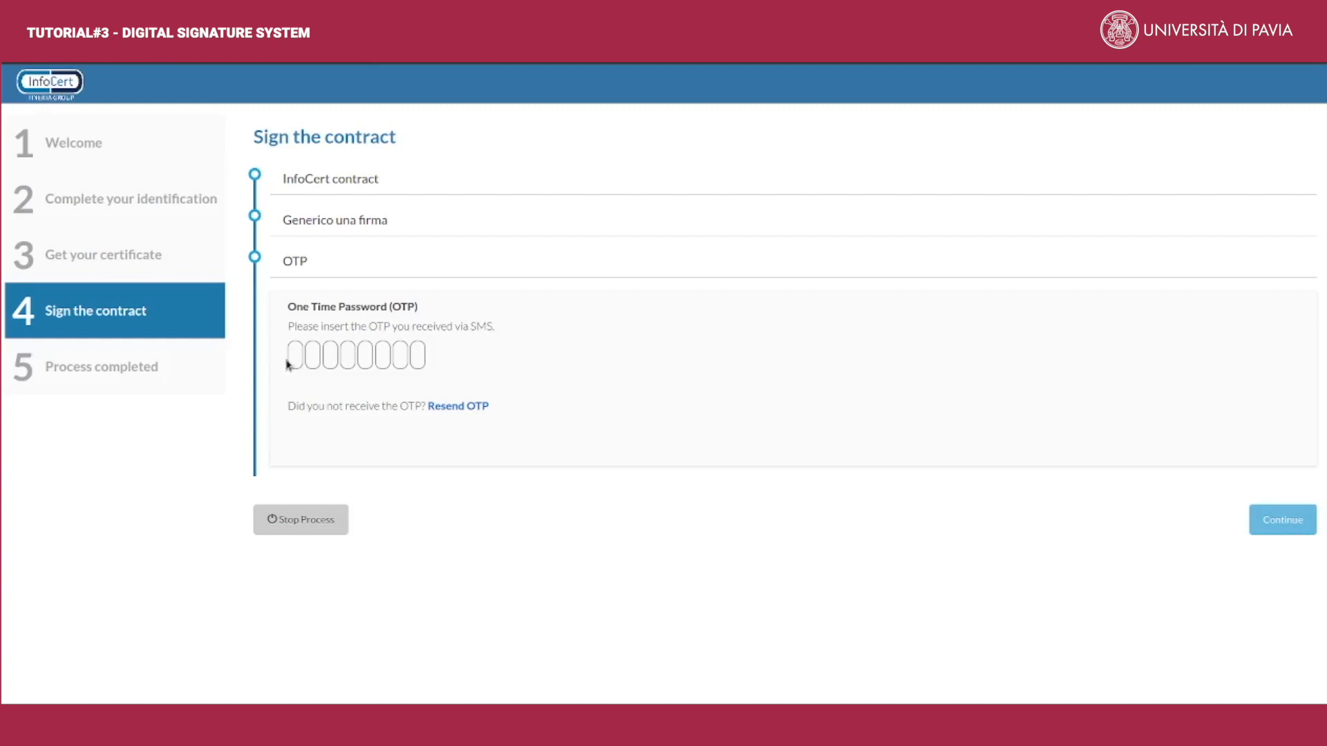
# Enter the 8-digit SMS one-time password and submit it to sign the documents
pyautogui.write('19')
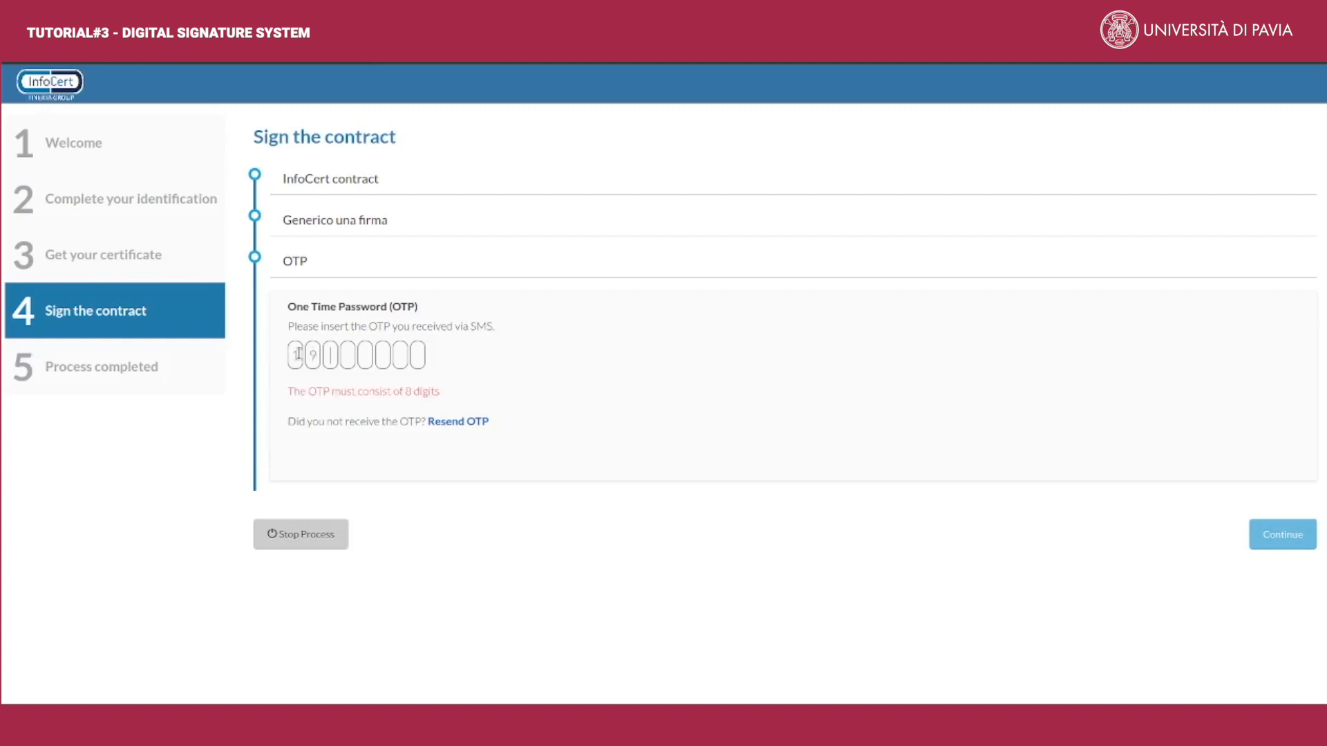
pyautogui.write('6')
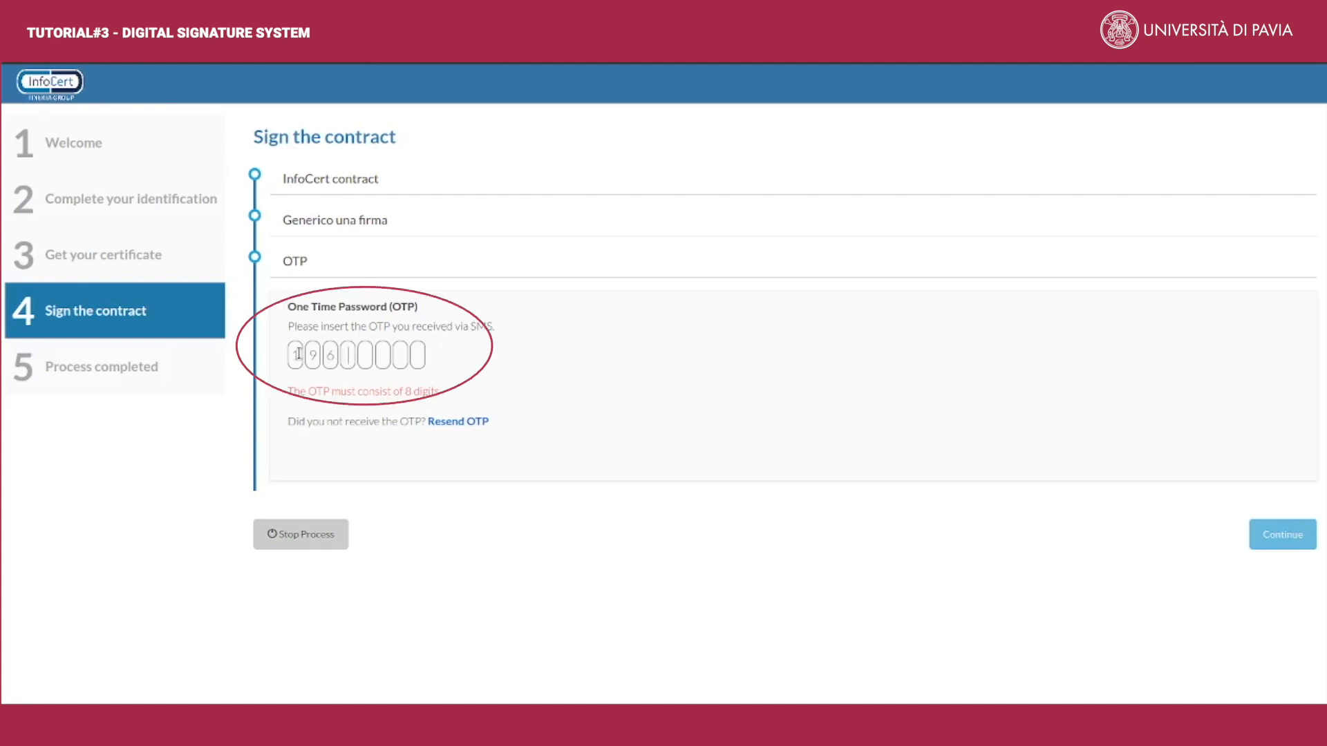
pyautogui.write('8')
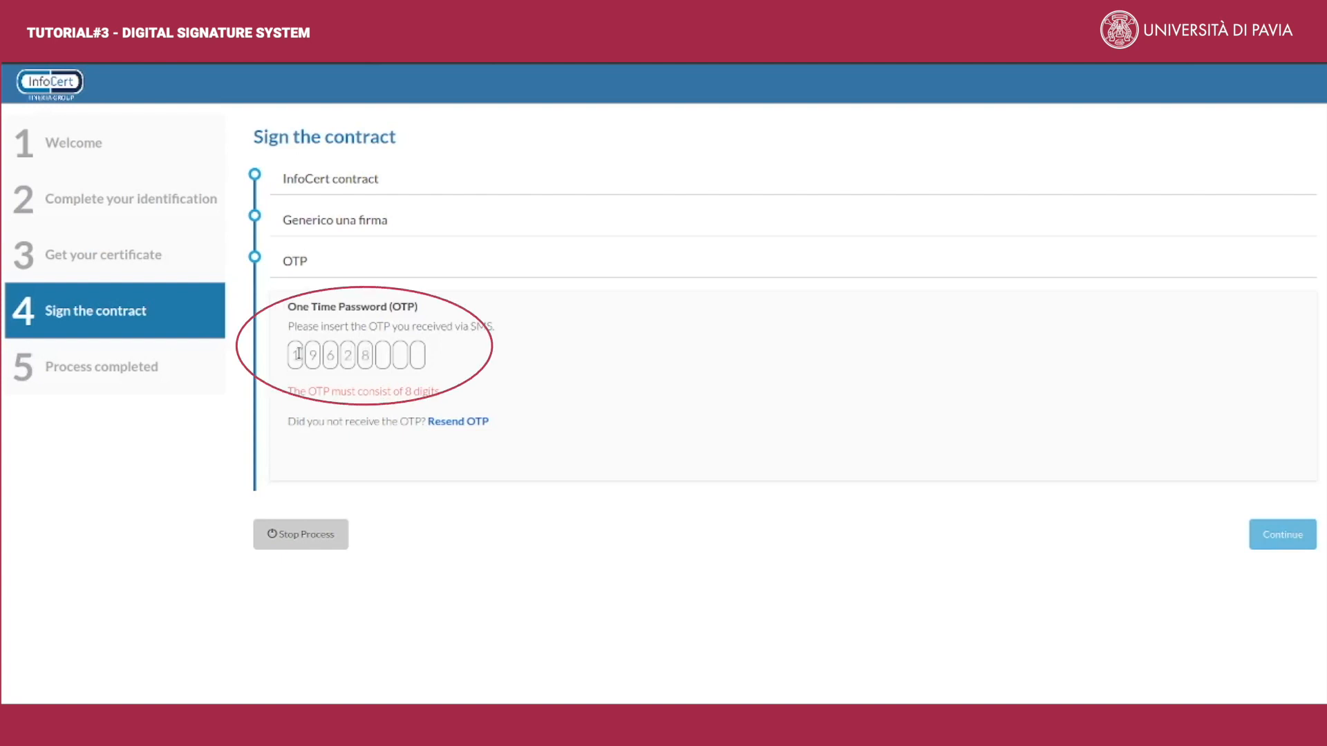
pyautogui.write('627')
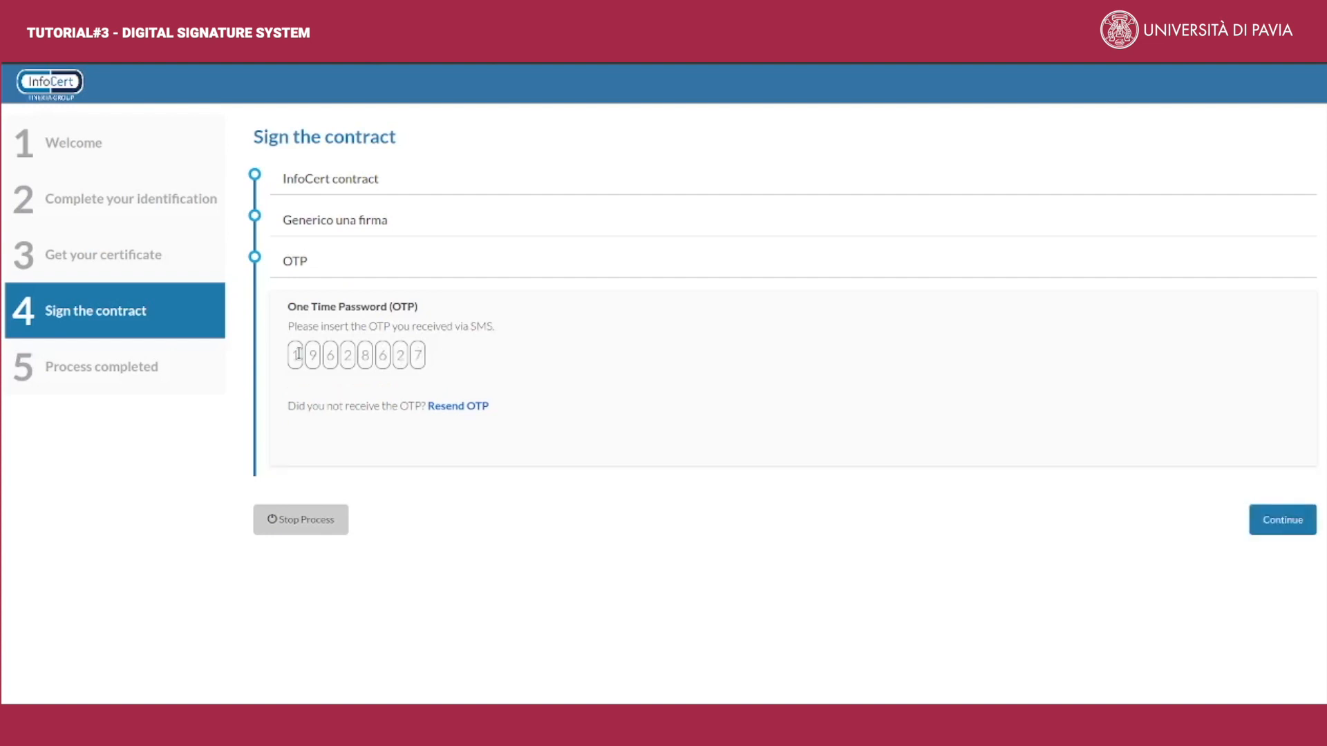
pyautogui.click(1281, 518)
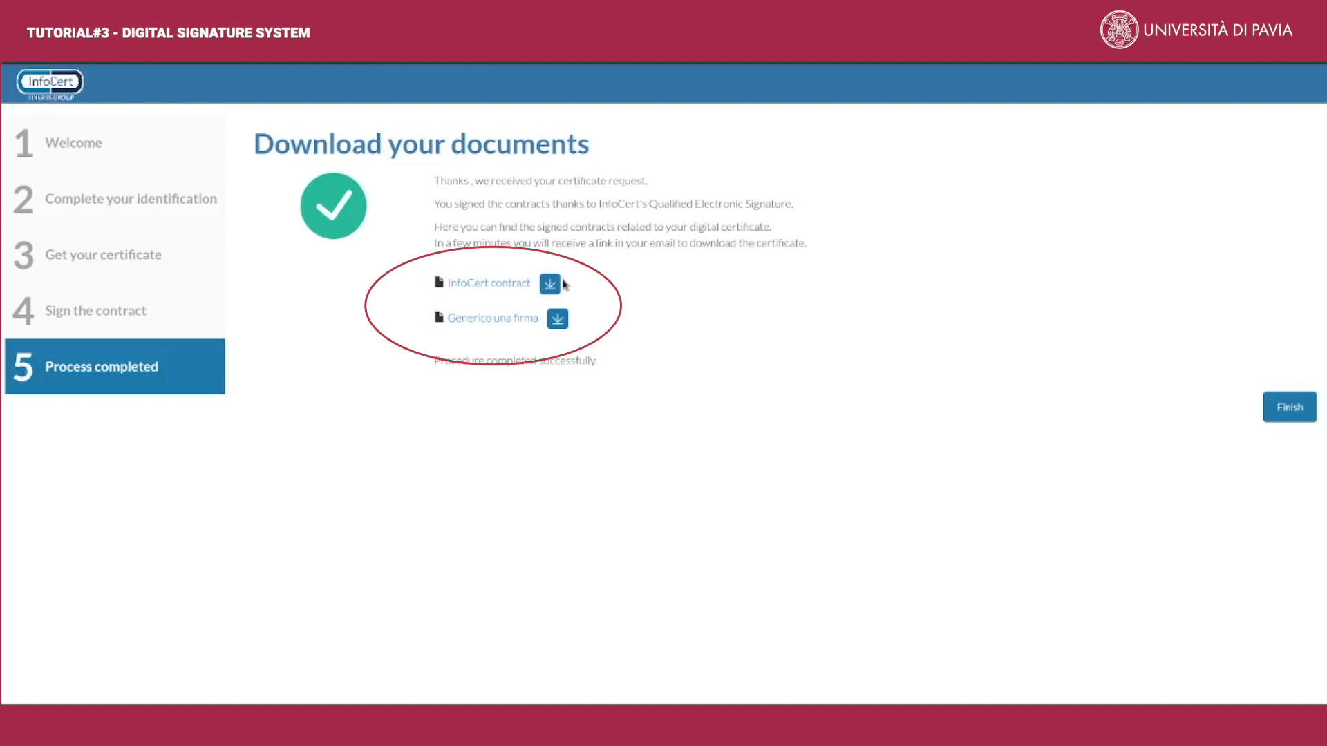
# Download the signed InfoCert contract and Generico una firma PDFs, then finish the process
pyautogui.click(548, 284)
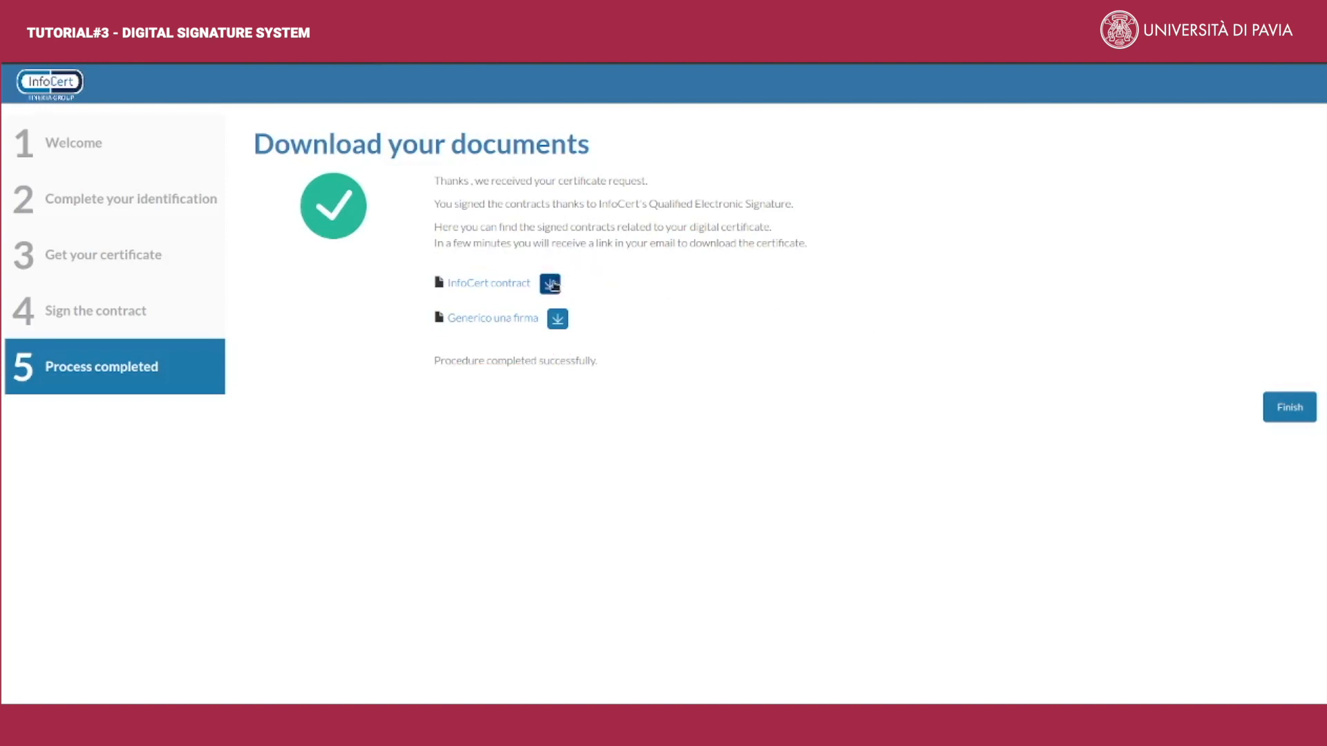
pyautogui.click(548, 283)
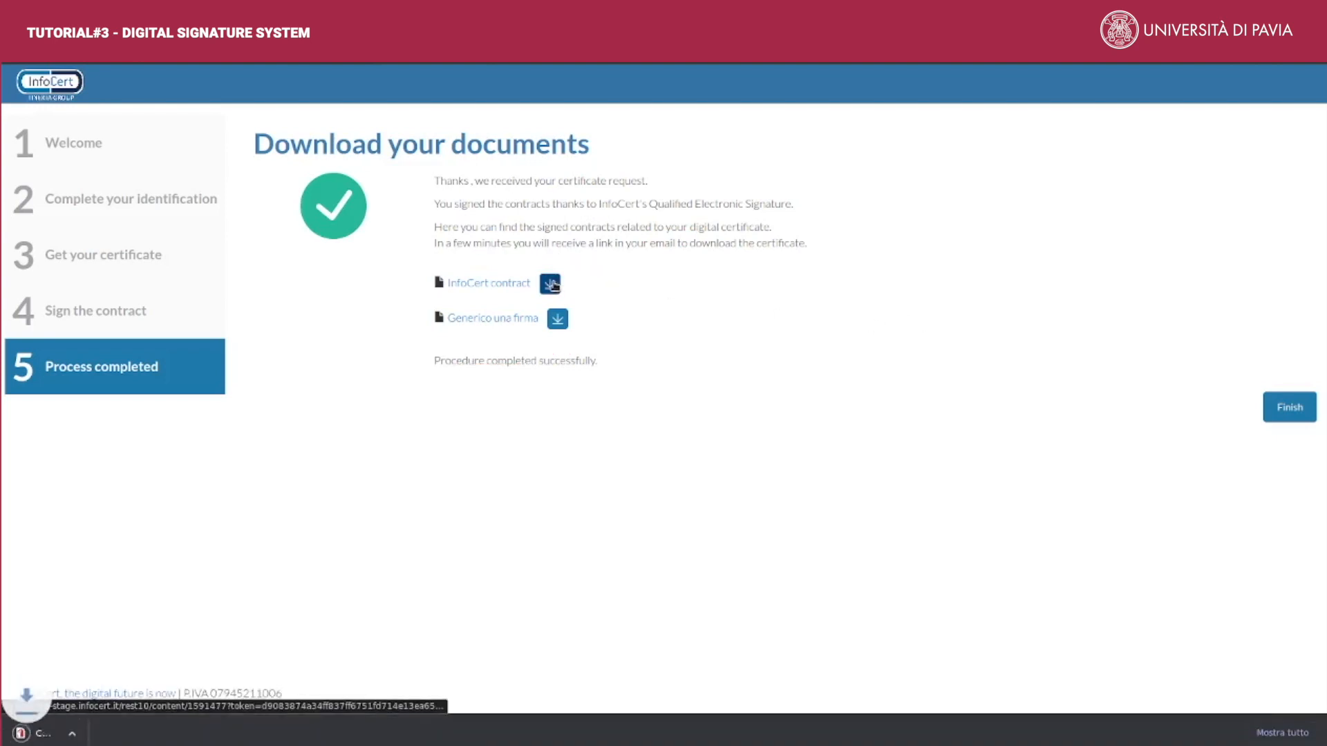
pyautogui.click(548, 283)
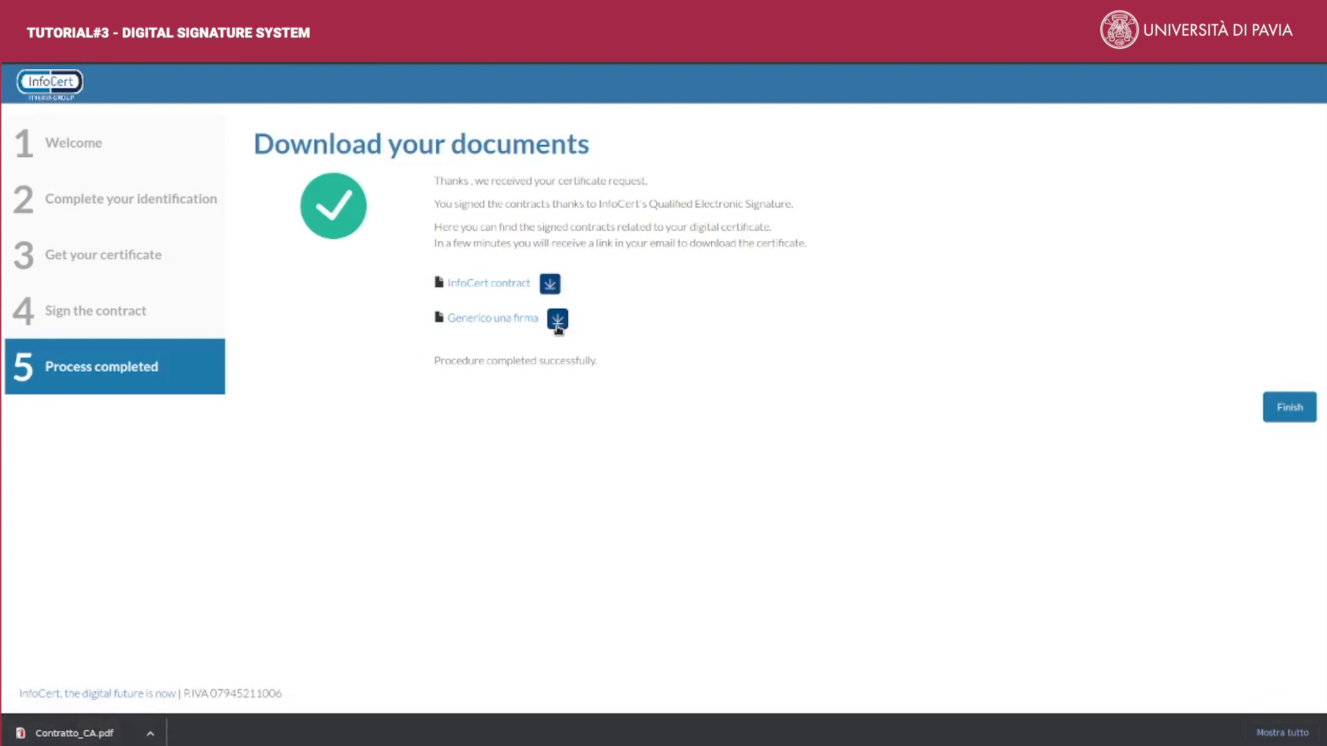
pyautogui.click(555, 319)
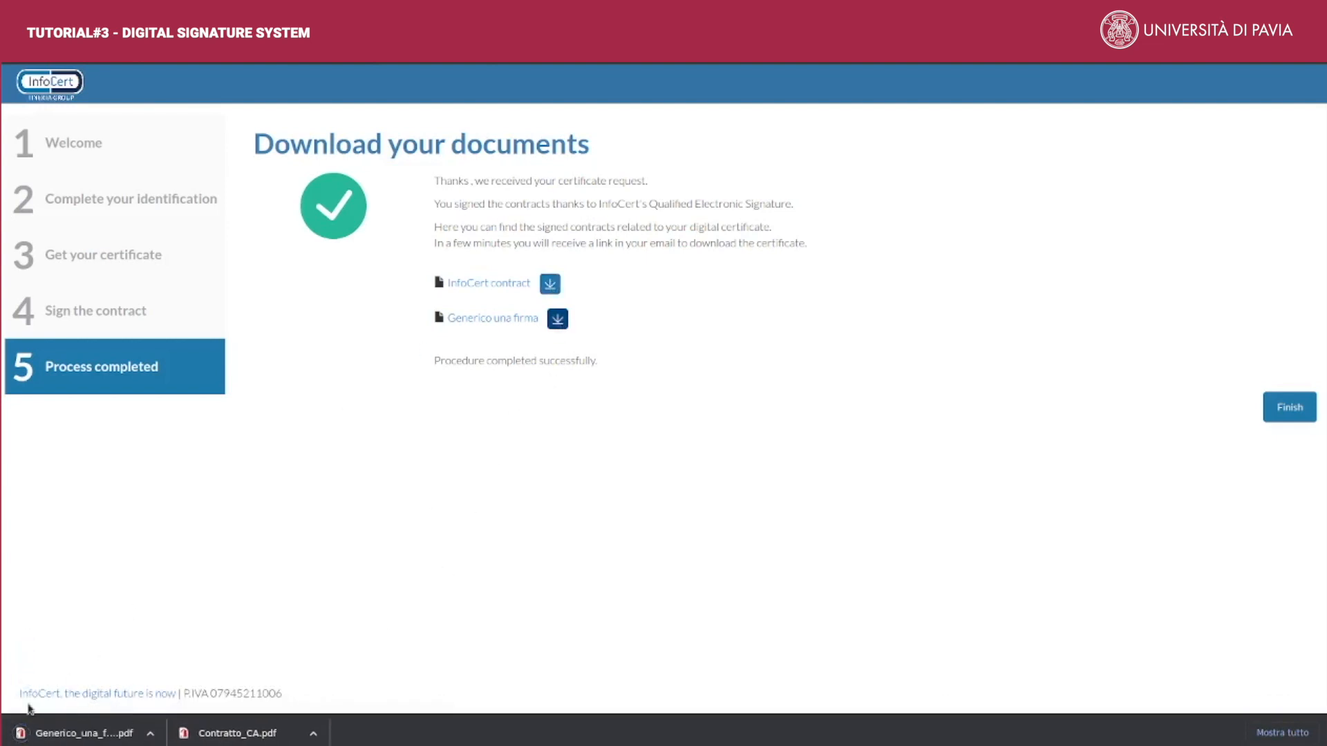
pyautogui.moveTo(1147, 472)
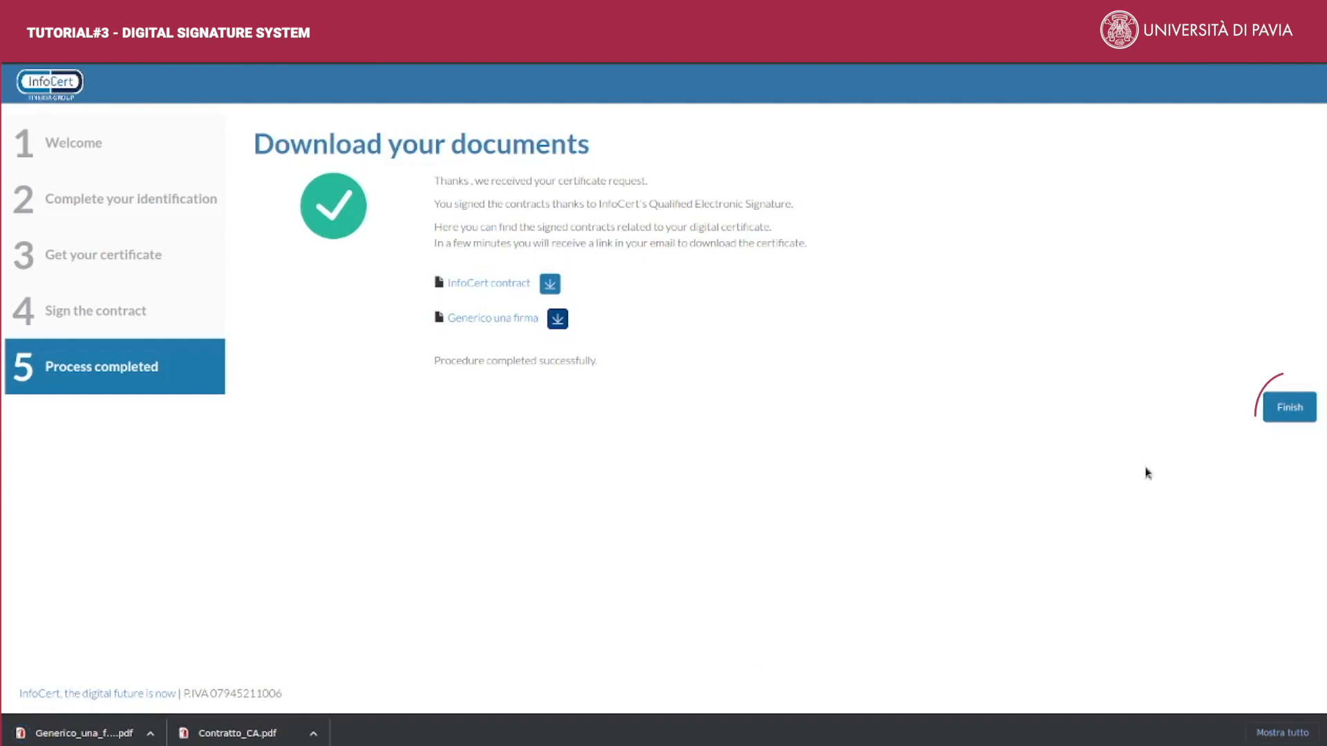
pyautogui.click(1288, 406)
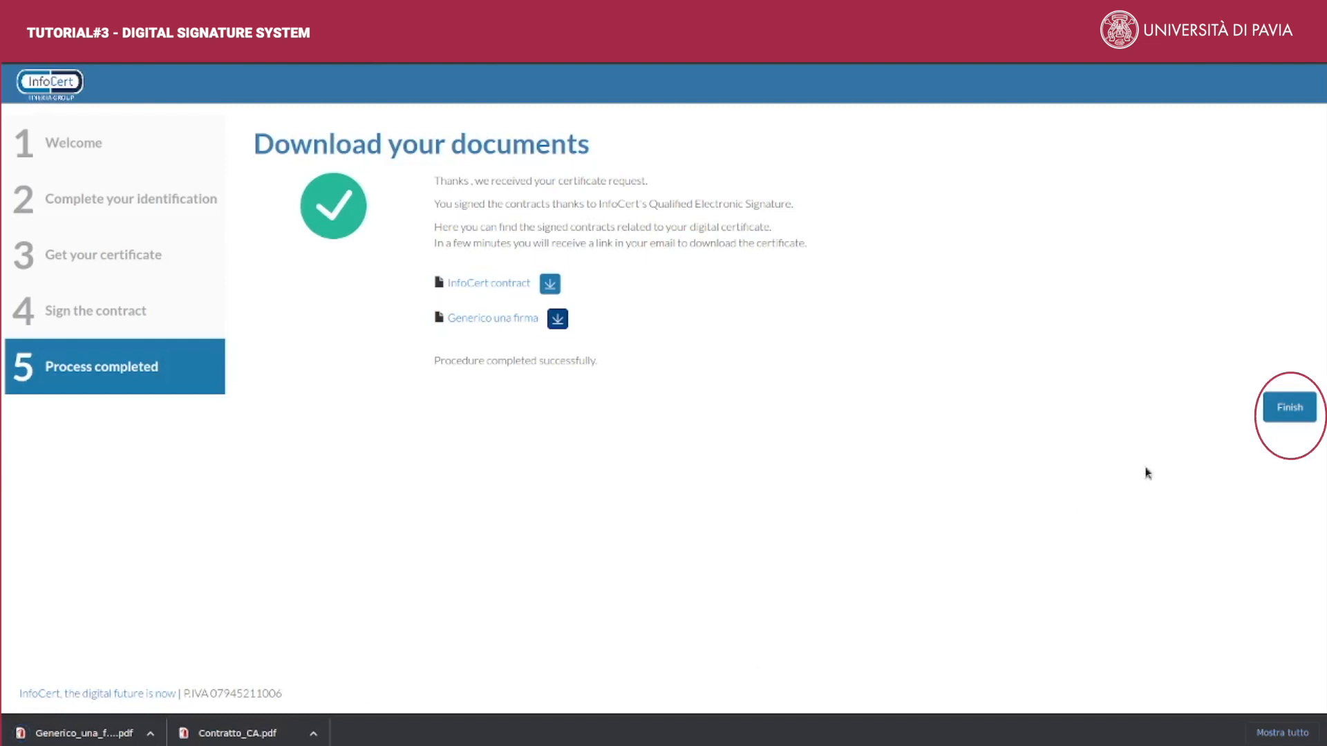